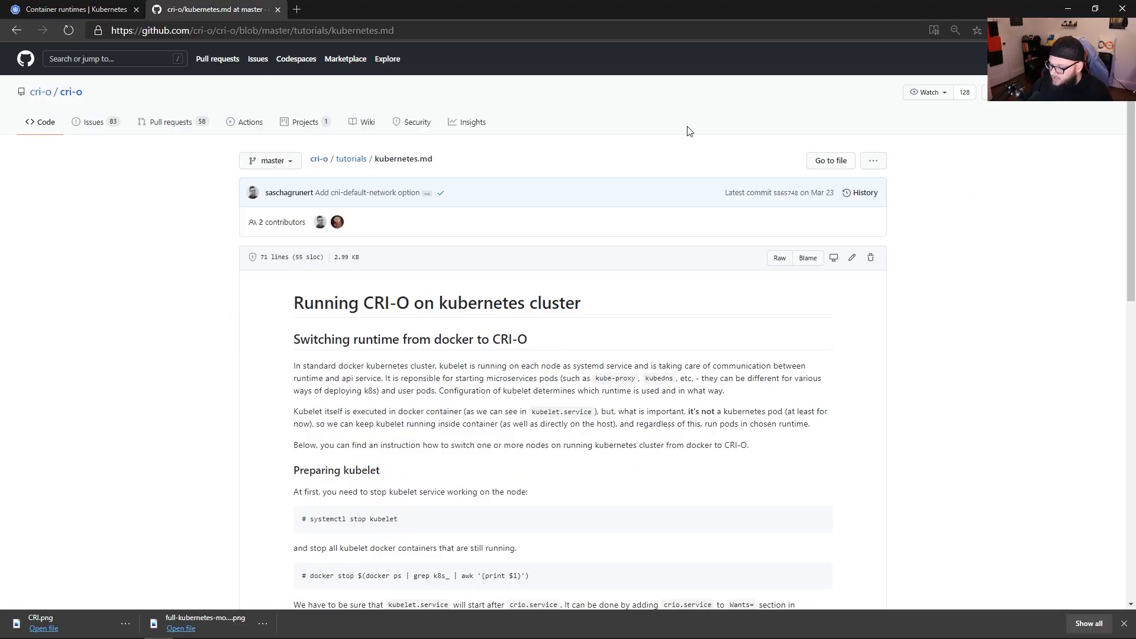
- Zoom in on the kubernetes.md tutorial and scroll down to the kubelet preparation steps
{"action": "key", "text": "ctrl+plus"}
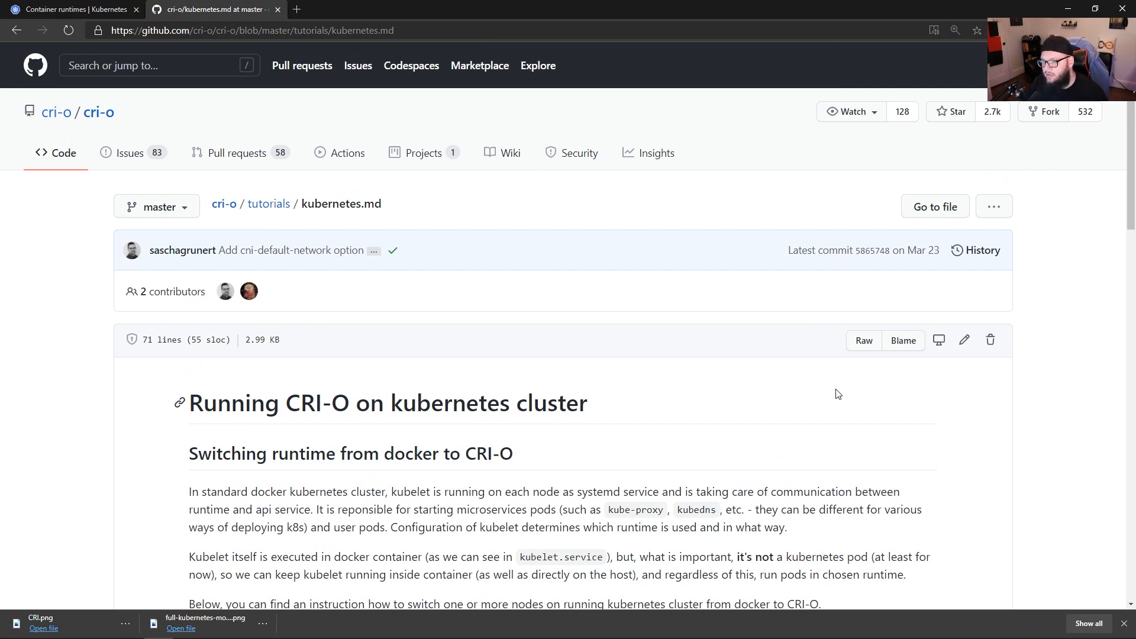
{"action": "scroll", "scroll_direction": "down", "scroll_amount": 3}
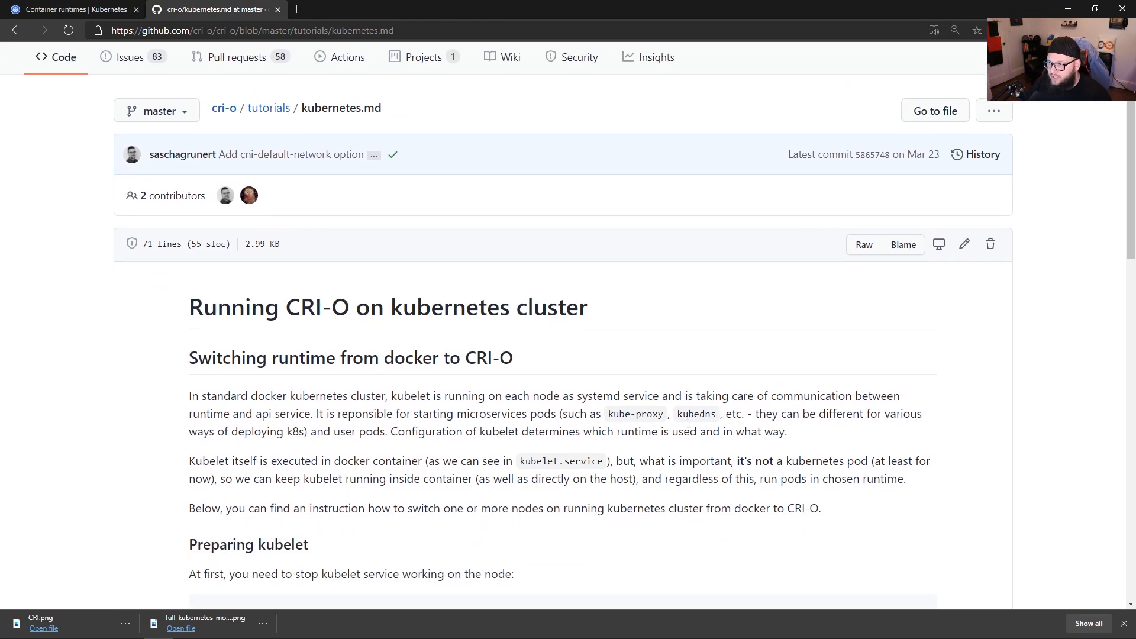
{"action": "scroll", "scroll_direction": "down", "scroll_amount": 3}
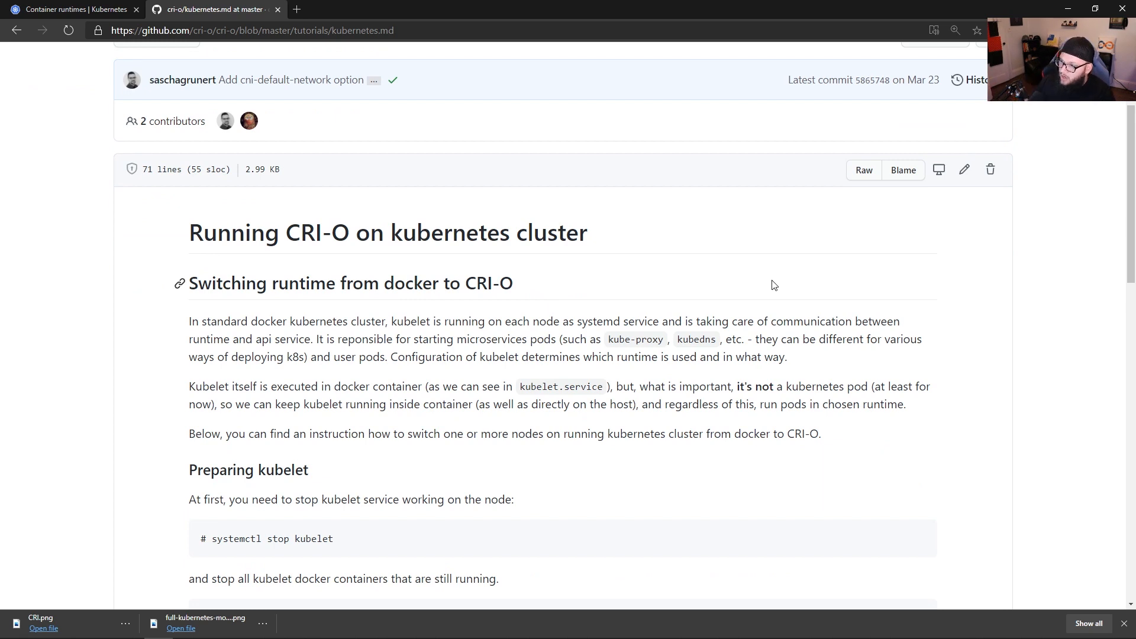
- Scroll past Preparing kubelet and Flannel network to the Starting kubelet with CRI-O section
{"action": "scroll", "scroll_direction": "down", "scroll_amount": 3}
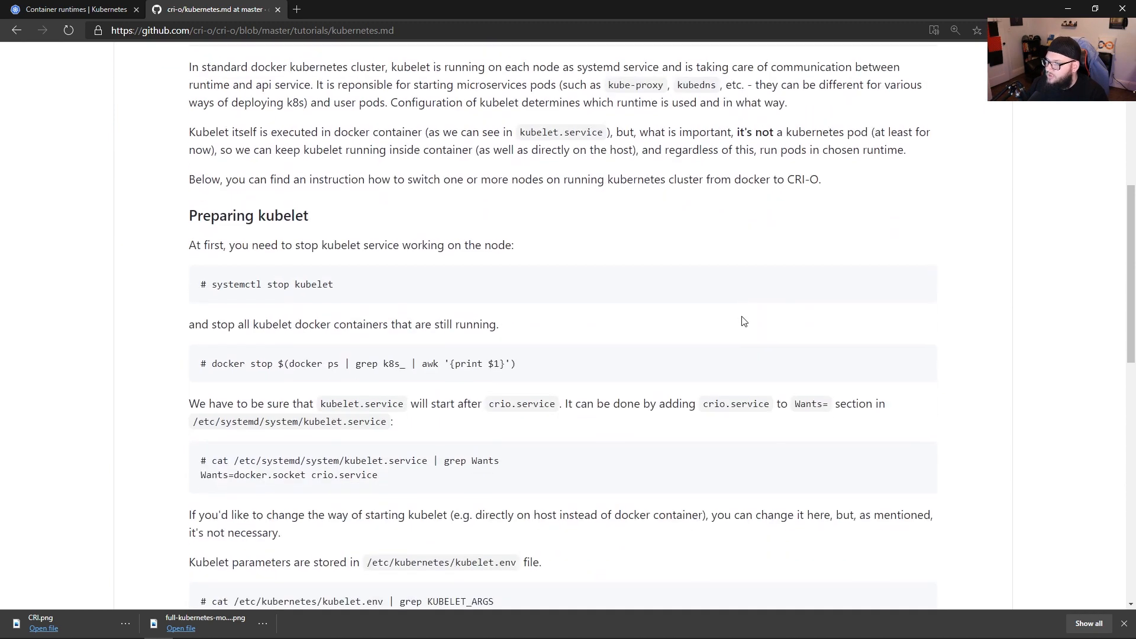
{"action": "mouse_move", "coordinate": [539, 276]}
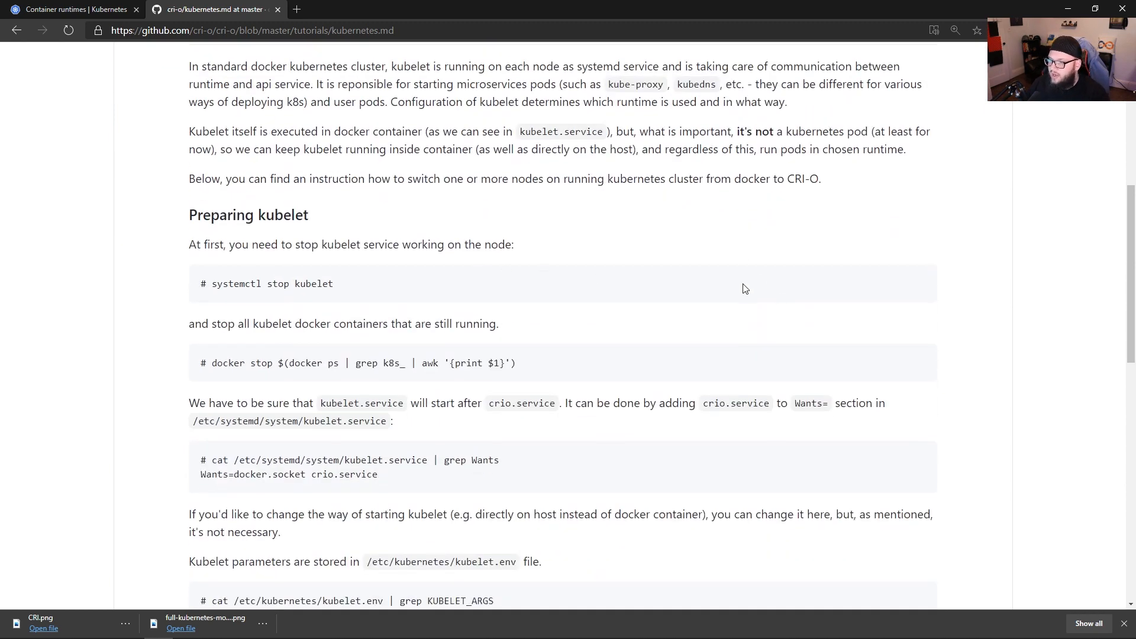
{"action": "scroll", "scroll_direction": "down", "scroll_amount": 3}
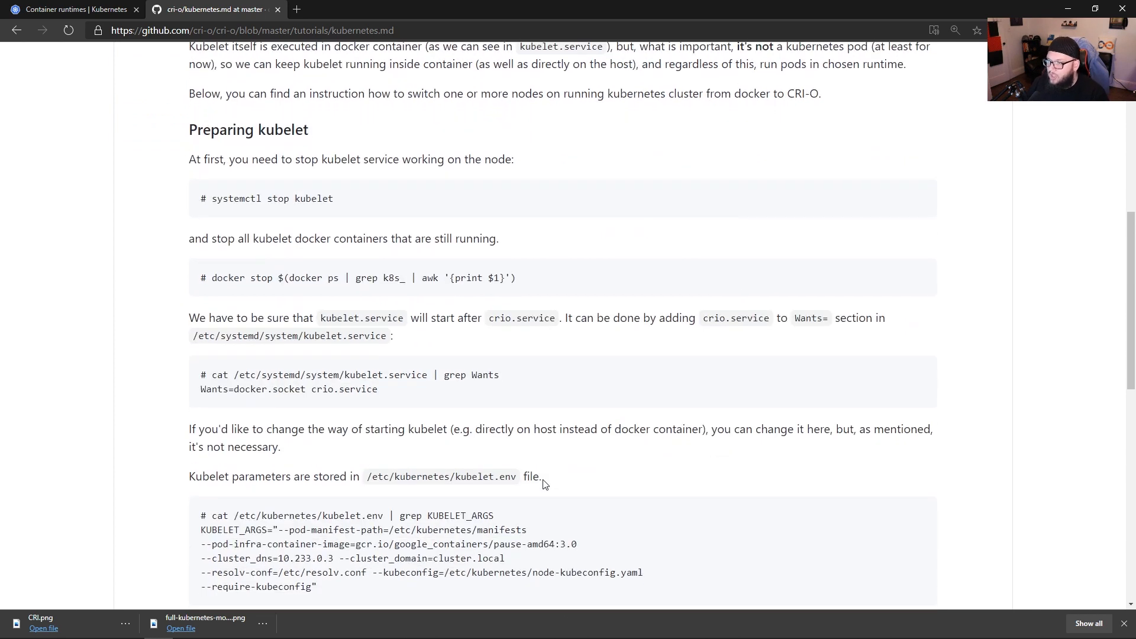
{"action": "scroll", "scroll_direction": "down", "scroll_amount": 3}
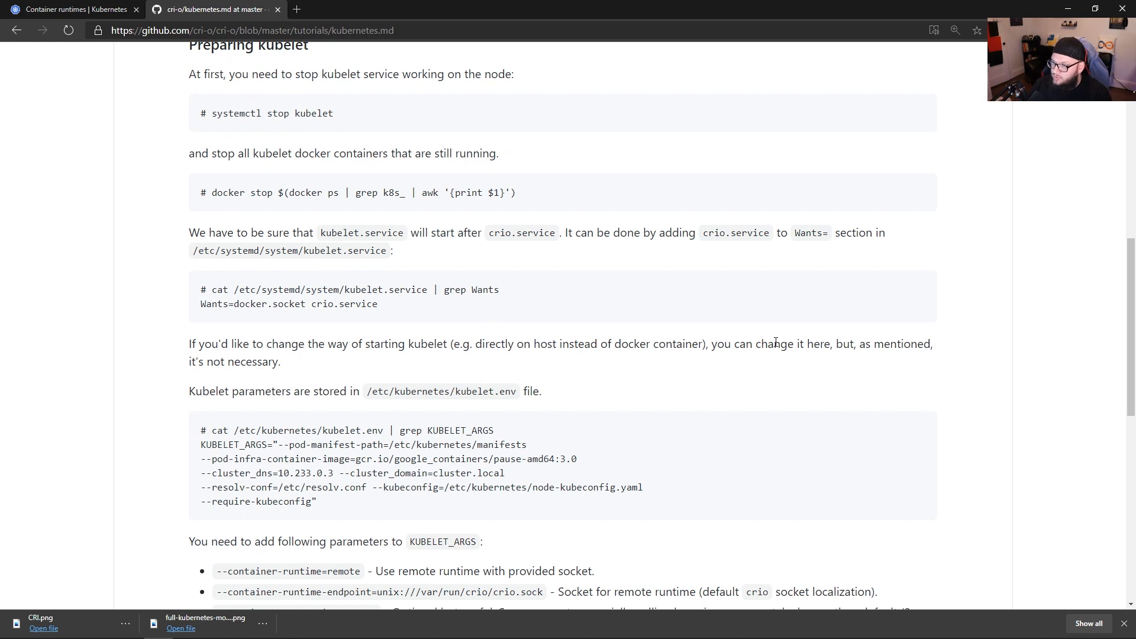
{"action": "scroll", "scroll_direction": "down", "scroll_amount": 3}
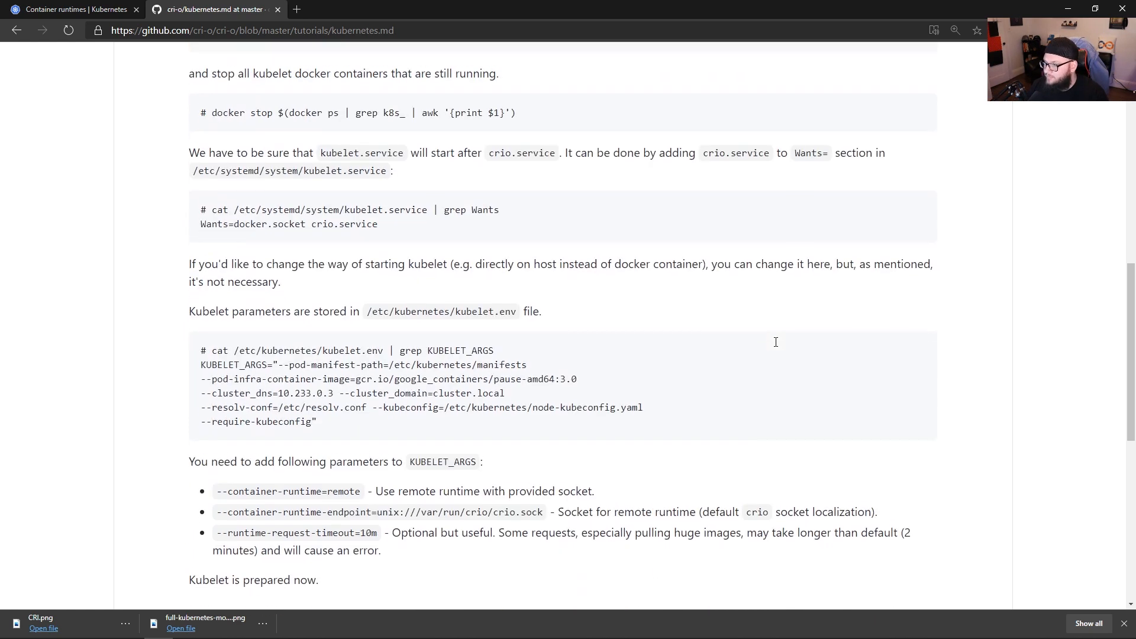
{"action": "scroll", "scroll_direction": "down", "scroll_amount": 3}
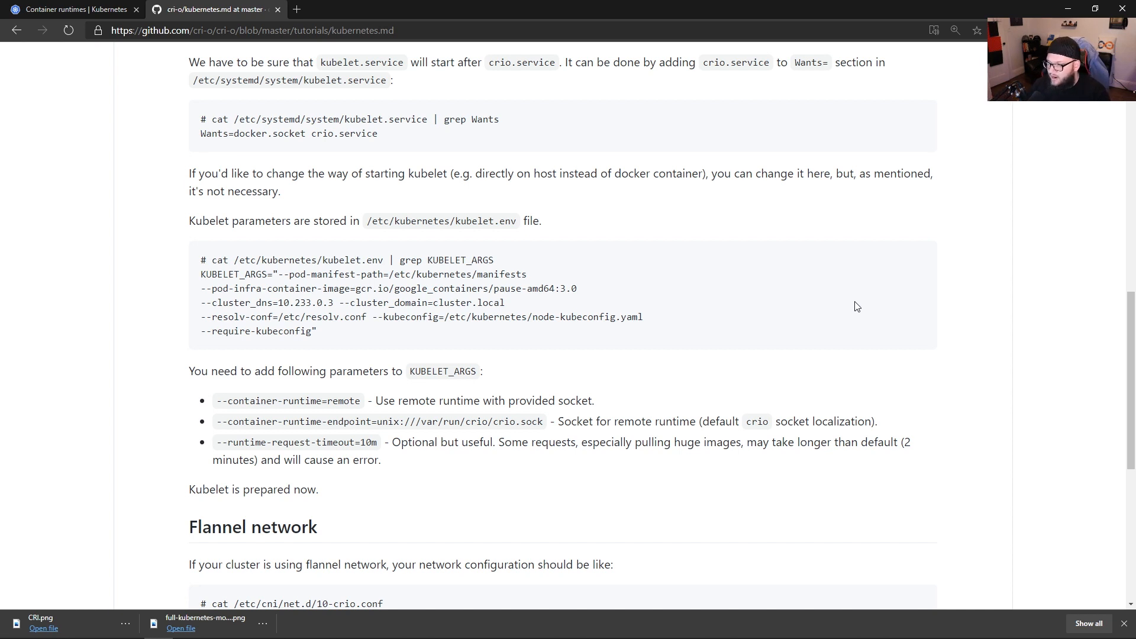
{"action": "scroll", "scroll_direction": "down", "scroll_amount": 3}
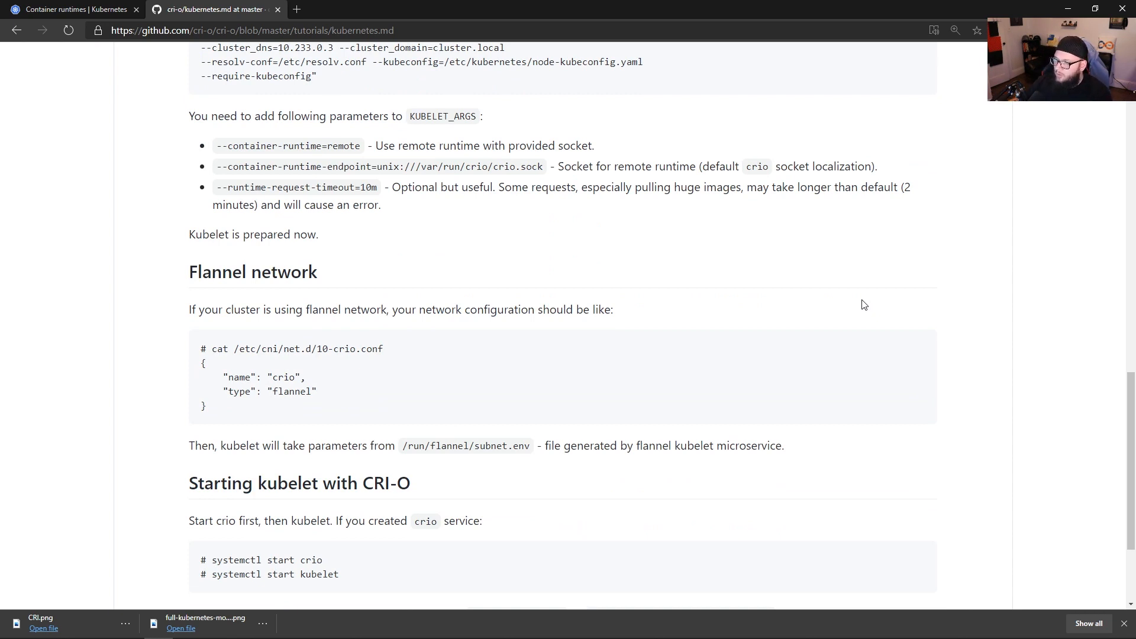
{"action": "scroll", "scroll_direction": "down", "scroll_amount": 3}
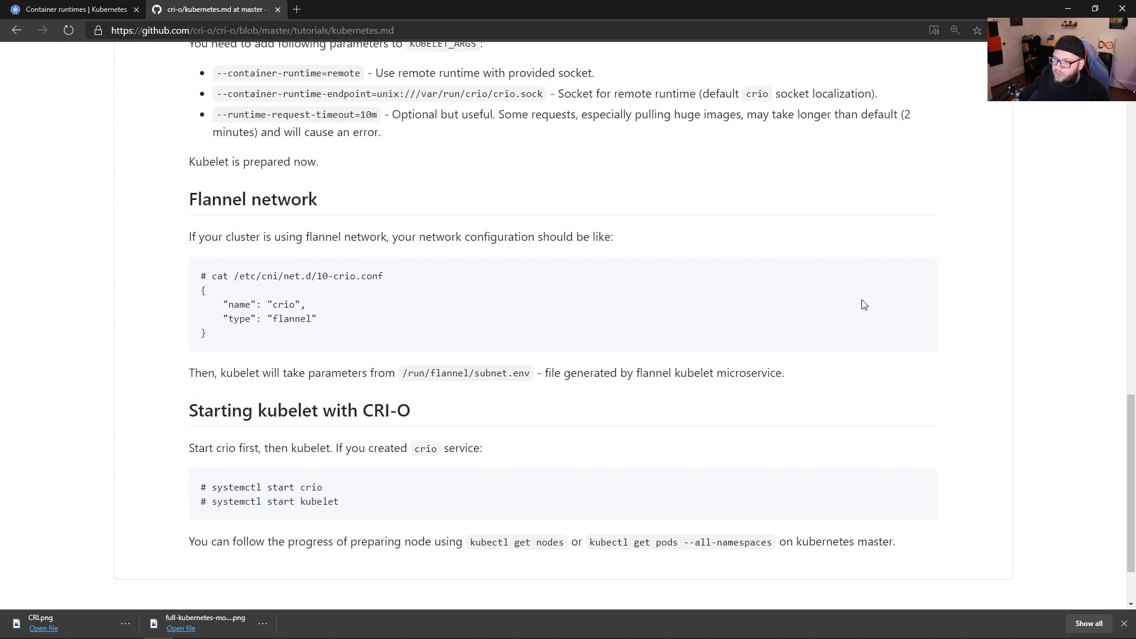